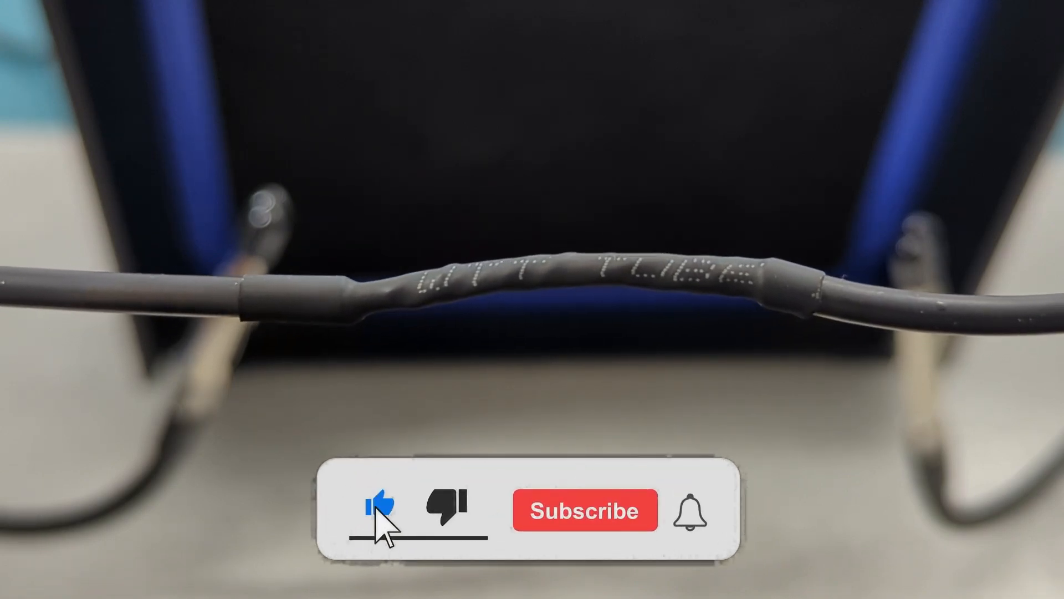
Like the video and subscribe via the outro overlay buttons
click(584, 510)
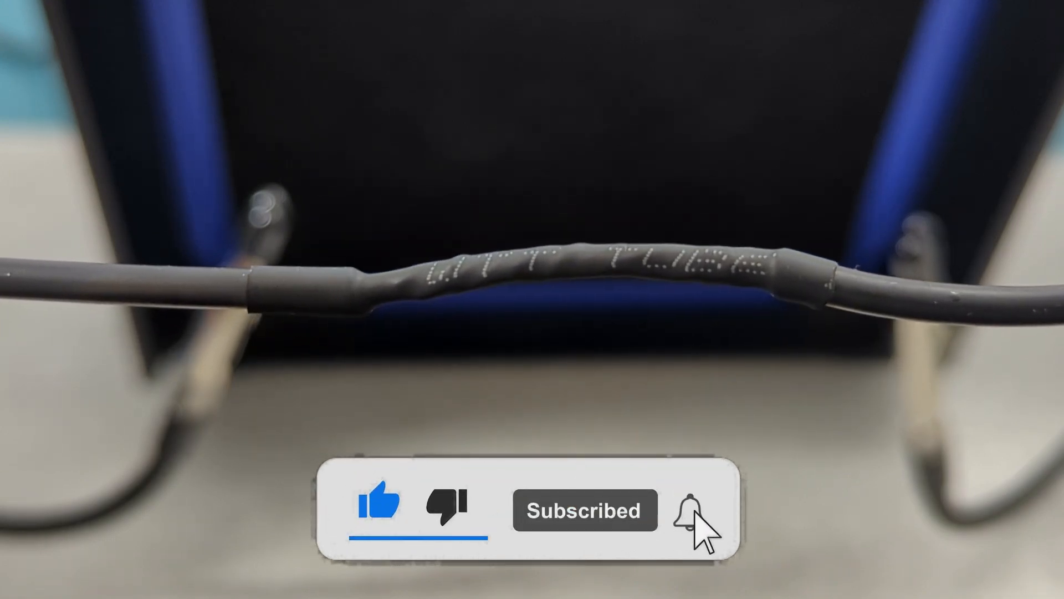
click(691, 508)
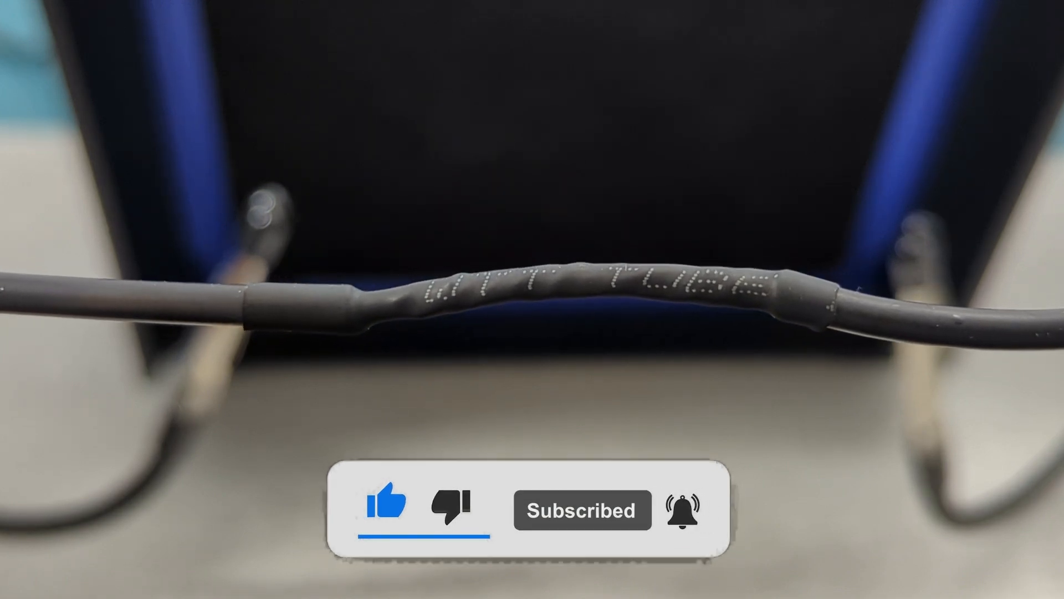